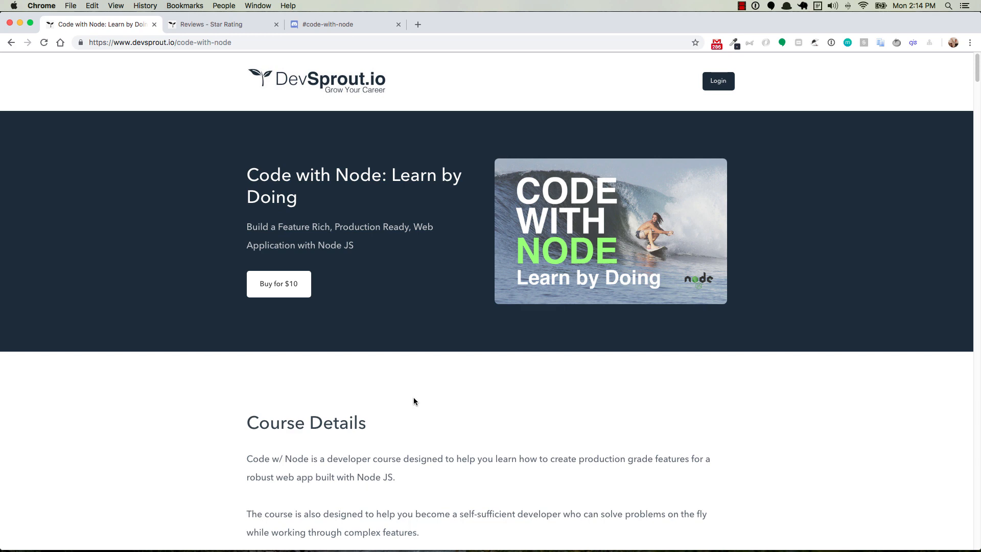
Check the #code-with-node Discord channel, then return to the Reviews - Star Rating lecture.
click(219, 24)
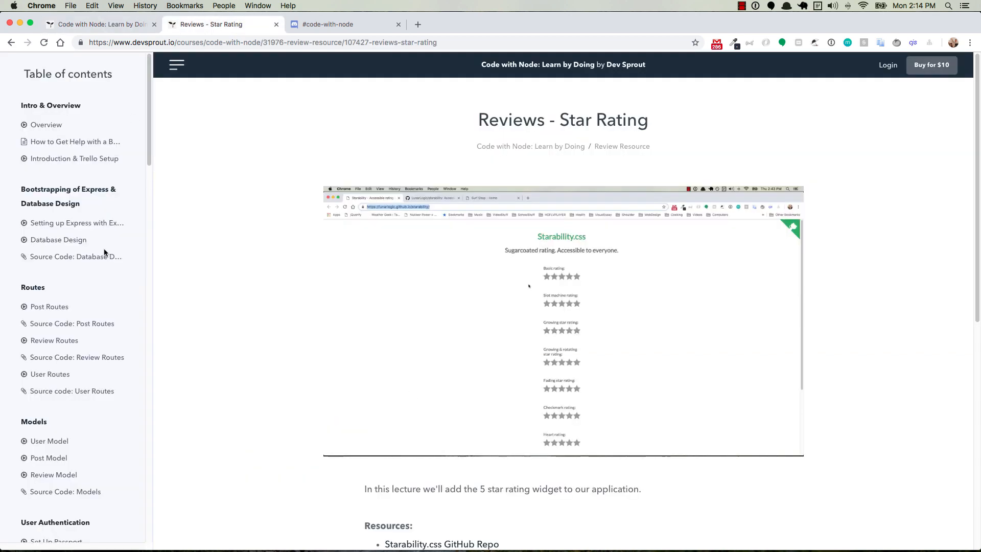
click(327, 24)
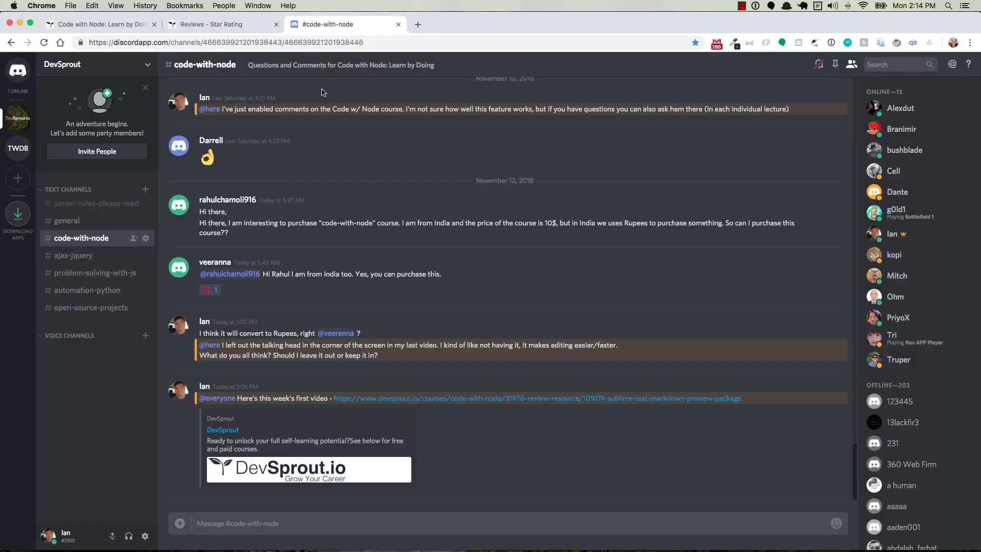
mouse_move(348, 250)
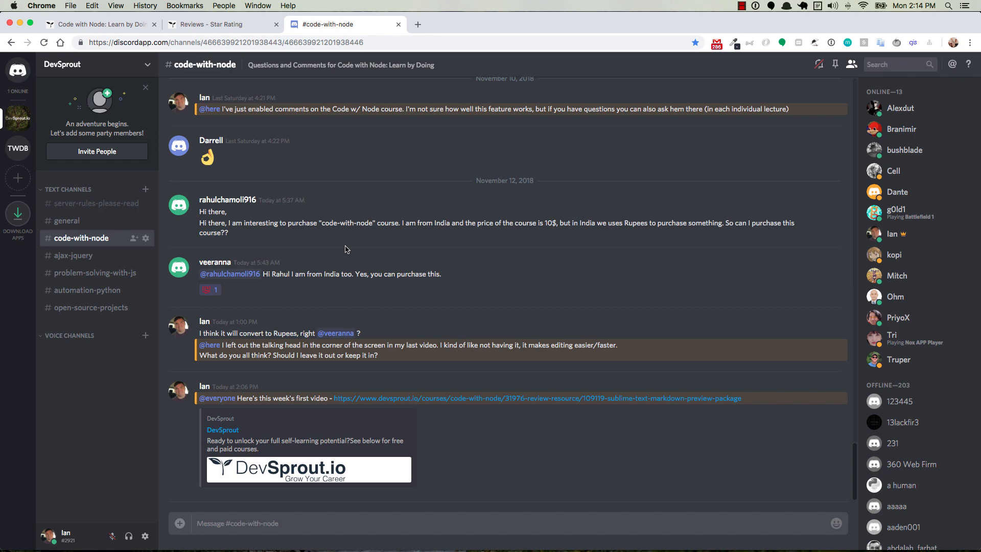
click(219, 23)
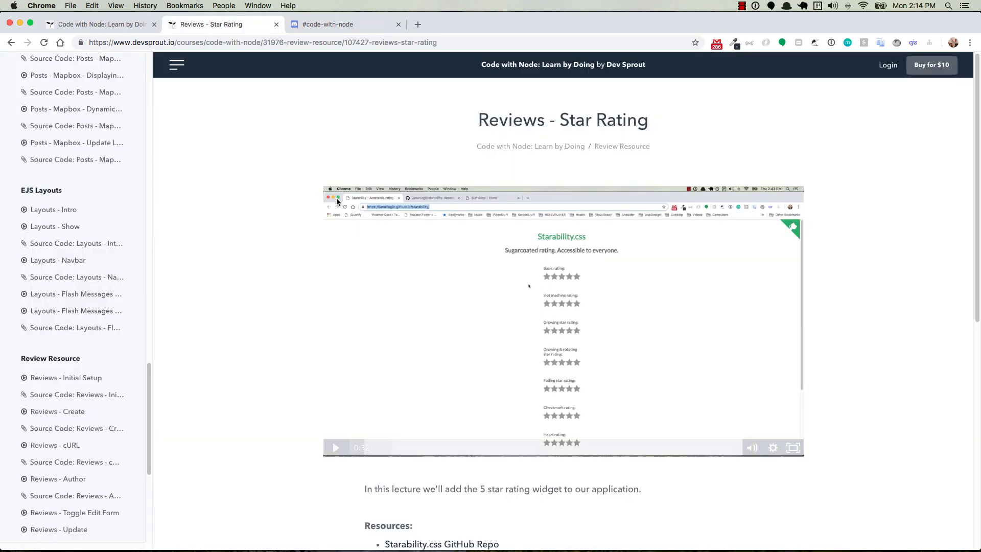
click(100, 23)
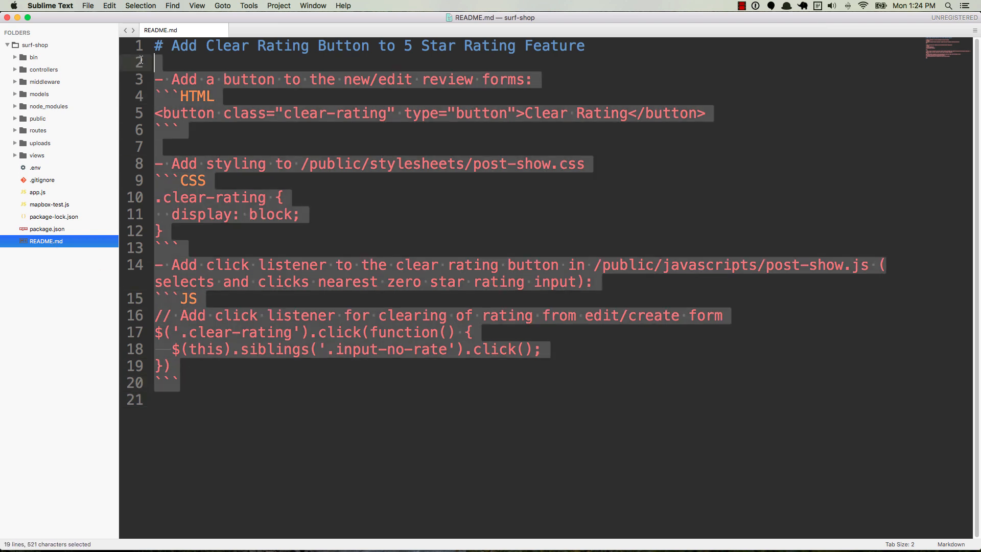
Deselect the README.md text so the raw Clear Rating Button notes are visible.
click(356, 232)
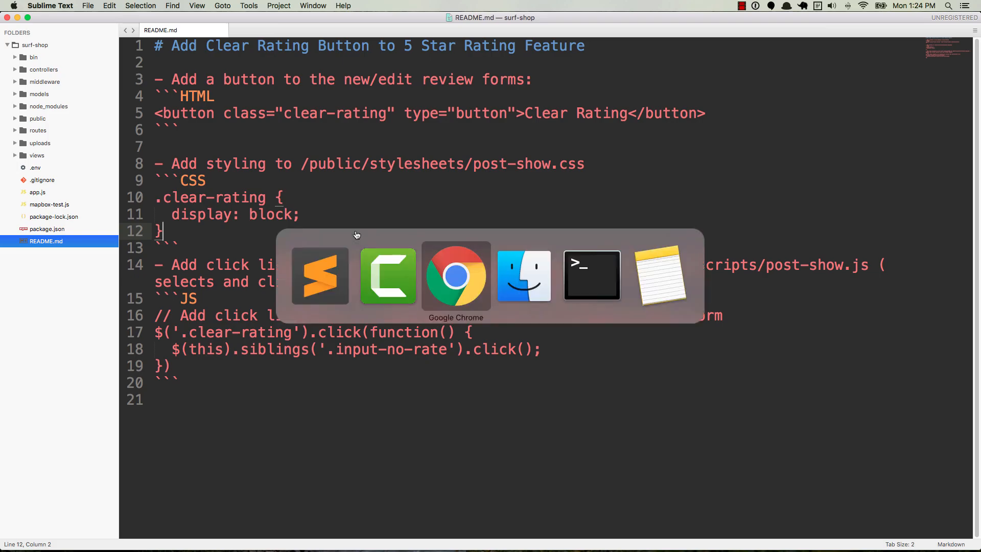
Bring Chrome forward and view the README rendered as HTML with heading, bullets and code blocks.
click(456, 275)
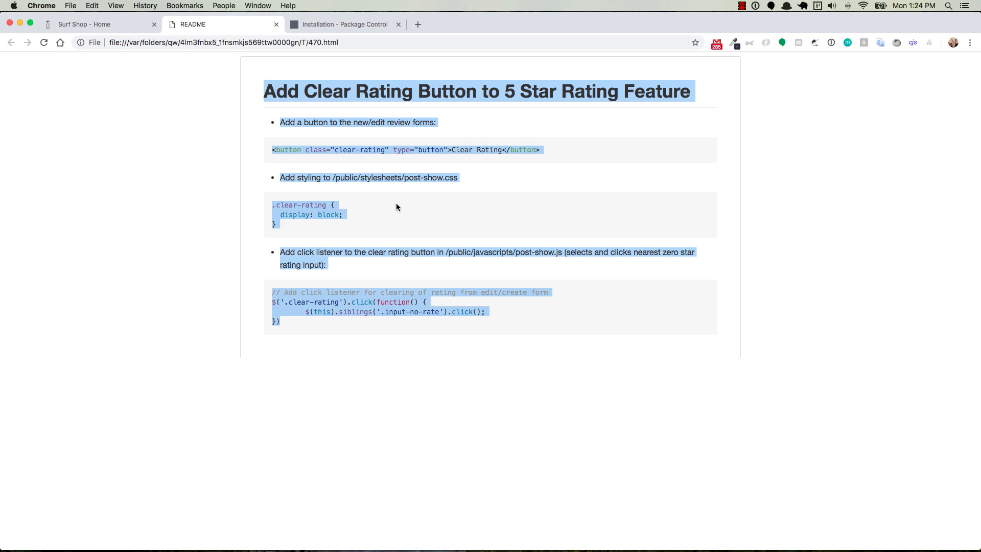
click(286, 227)
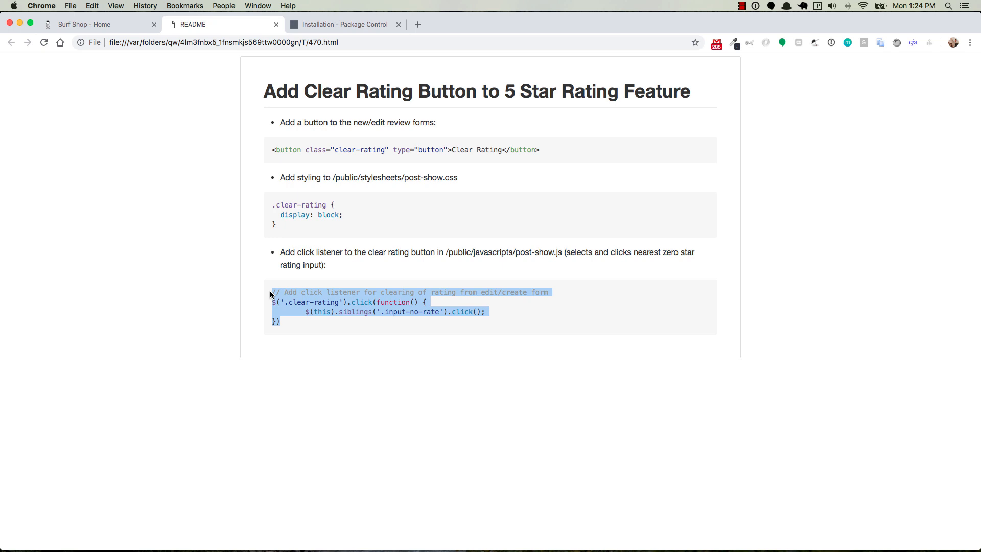
mouse_move(270, 270)
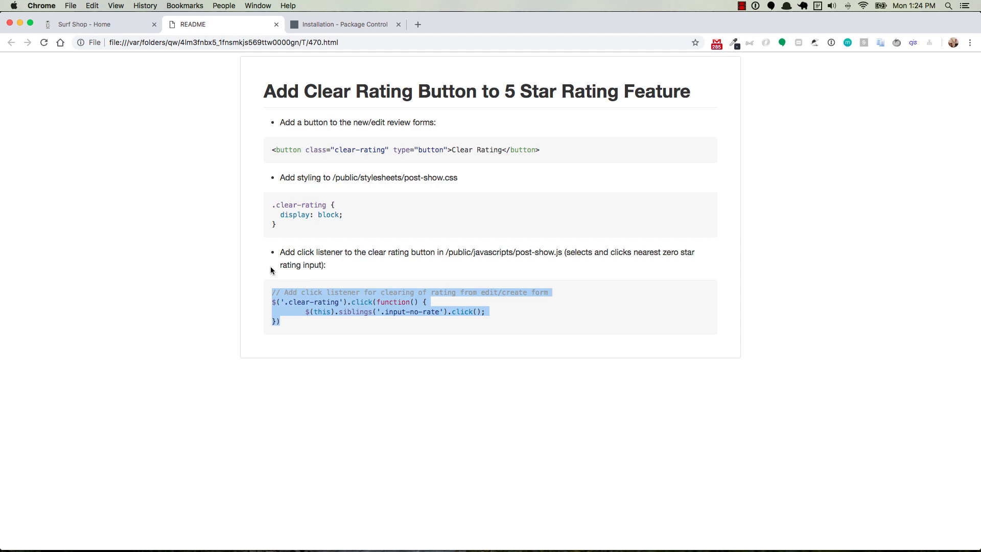
mouse_move(300, 200)
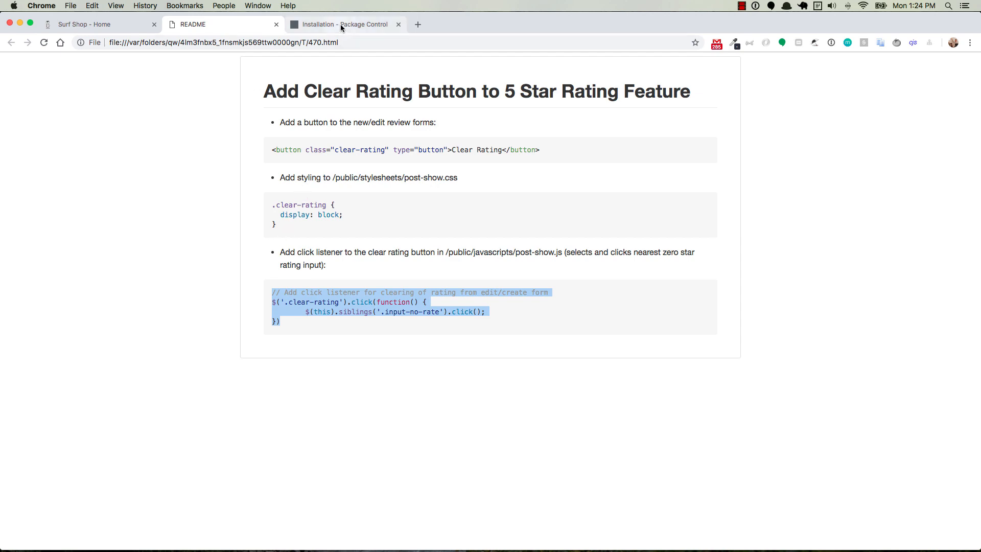
View the Package Control installation page with the Sublime Text 3 console snippet.
click(341, 23)
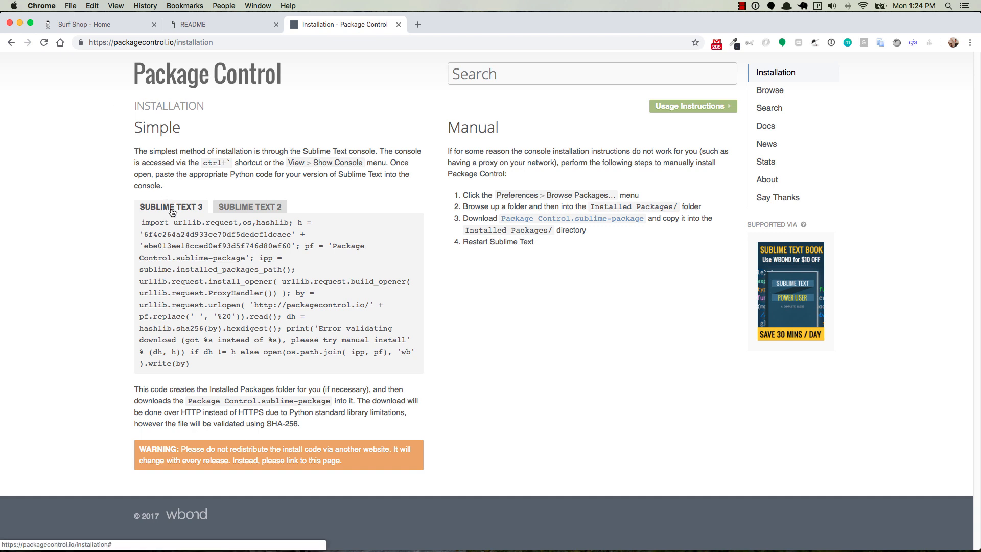
mouse_move(333, 269)
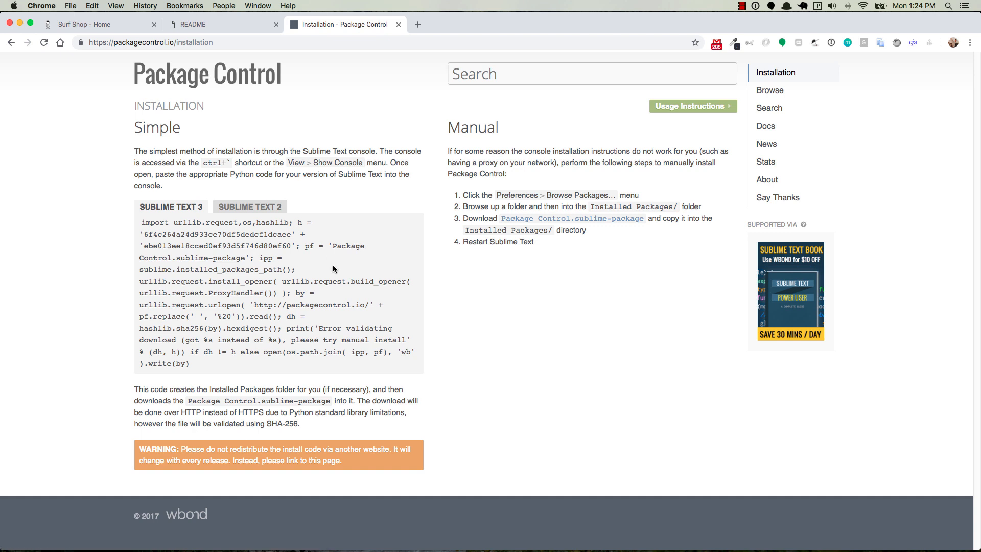
mouse_move(334, 301)
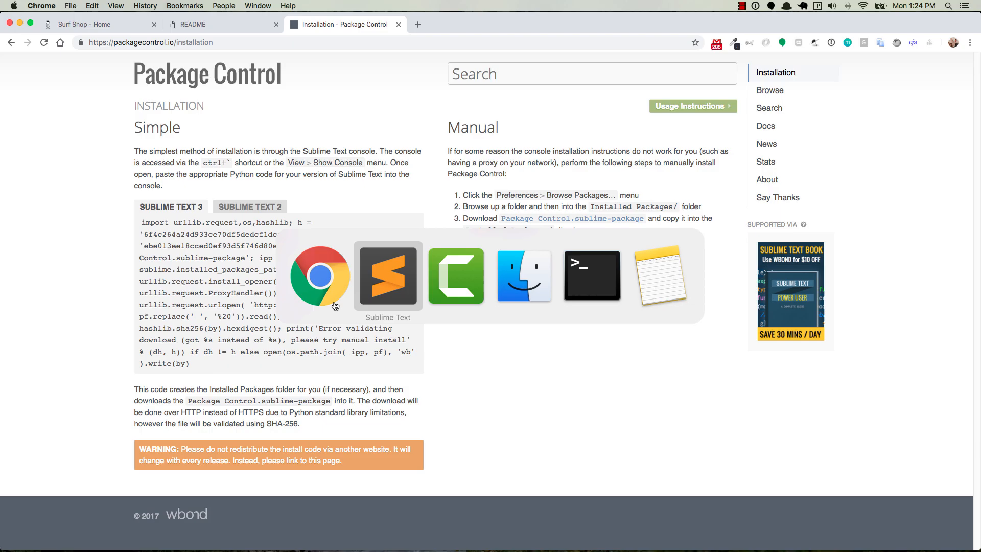
Run Package Control: Install Package from the Command Palette to list installable packages.
click(387, 275)
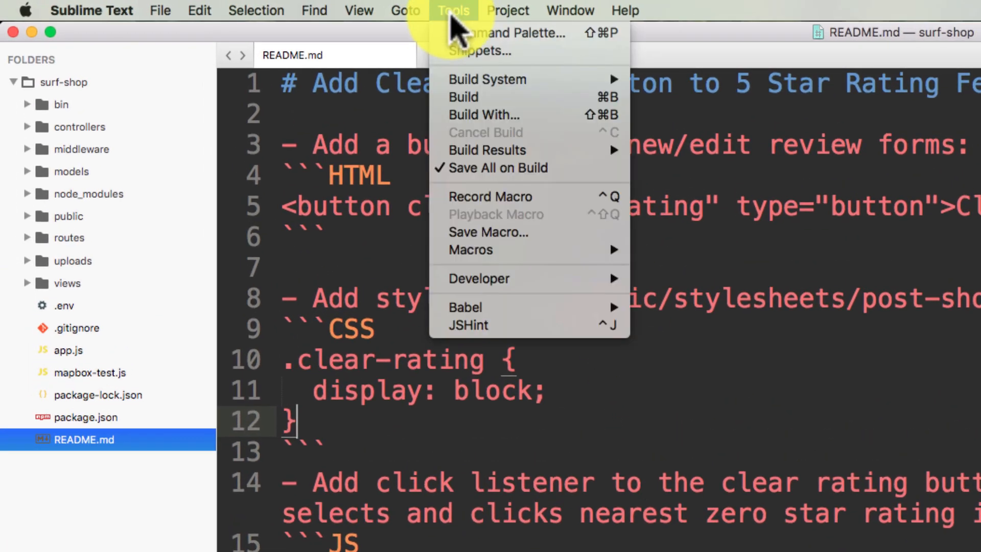
mouse_move(507, 33)
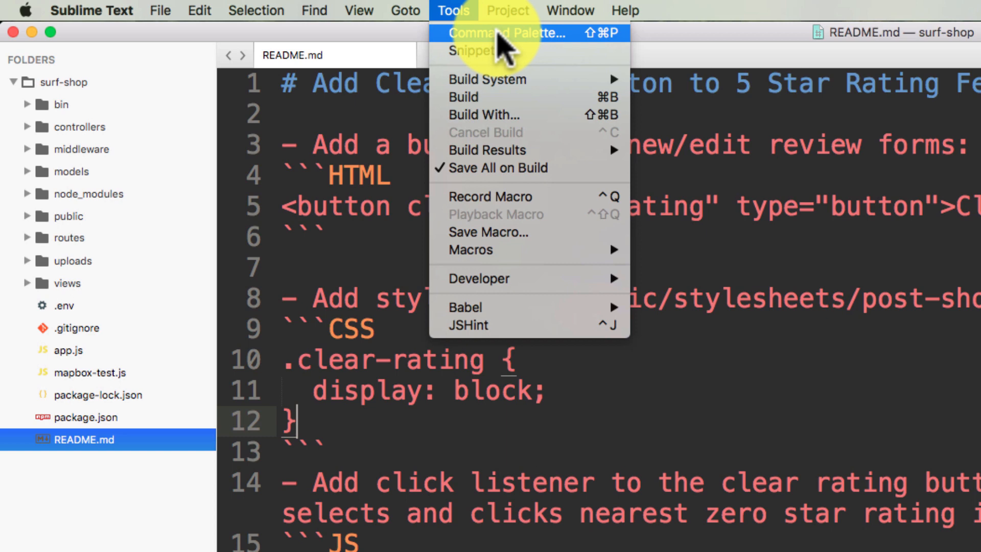
mouse_move(523, 52)
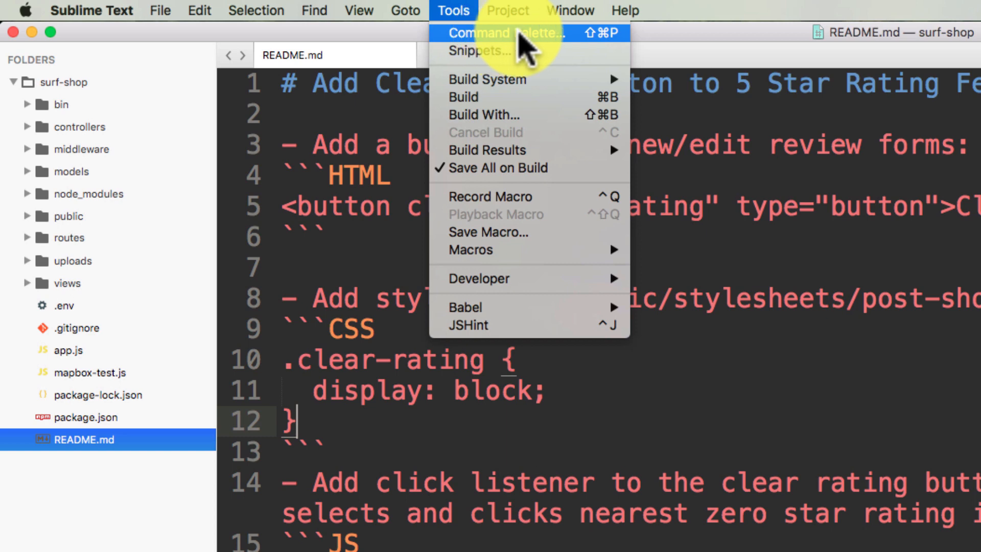
mouse_move(784, 383)
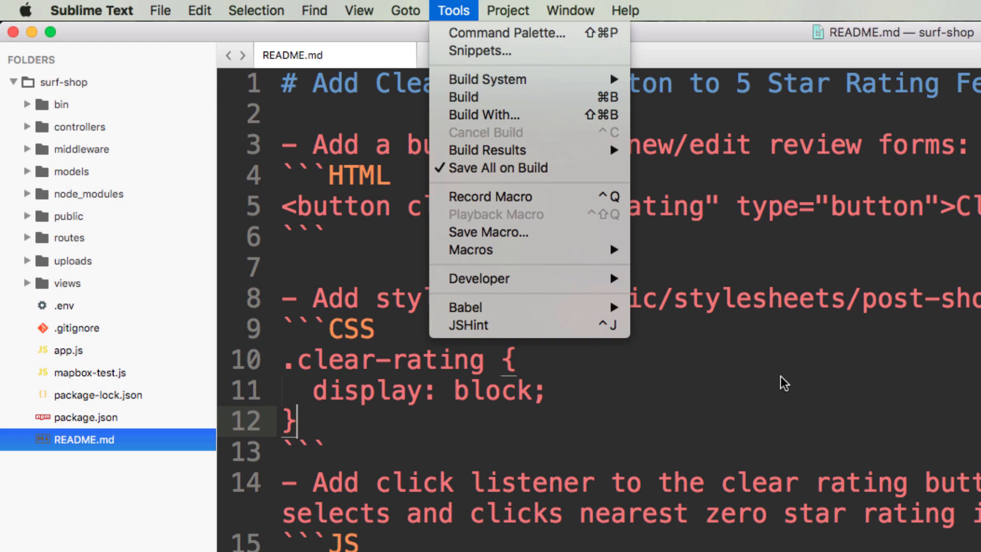
click(507, 32)
text(ins)
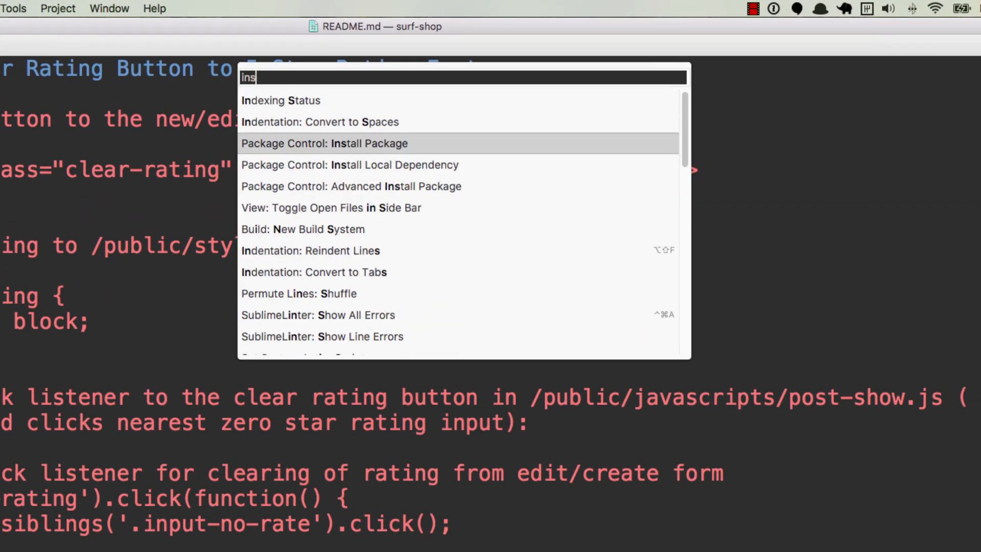
text(tall)
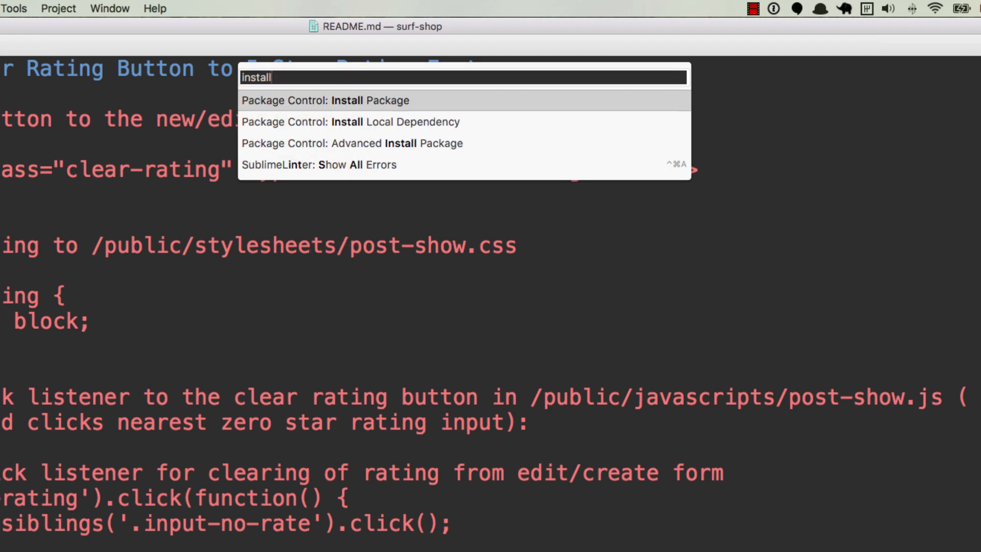
click(325, 100)
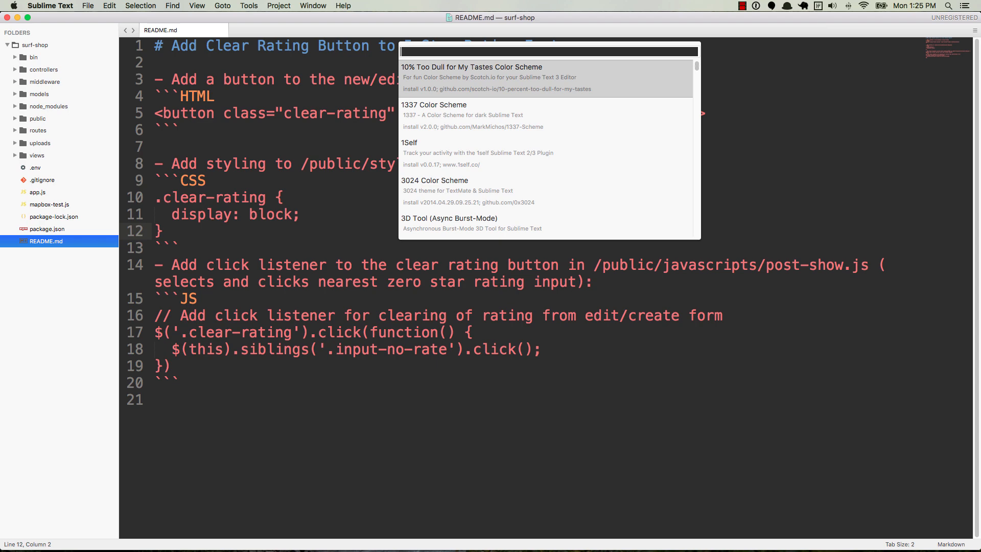
Search the package list for 'markdownpreview' and install the MarkdownPreview package.
text(markdownpreview)
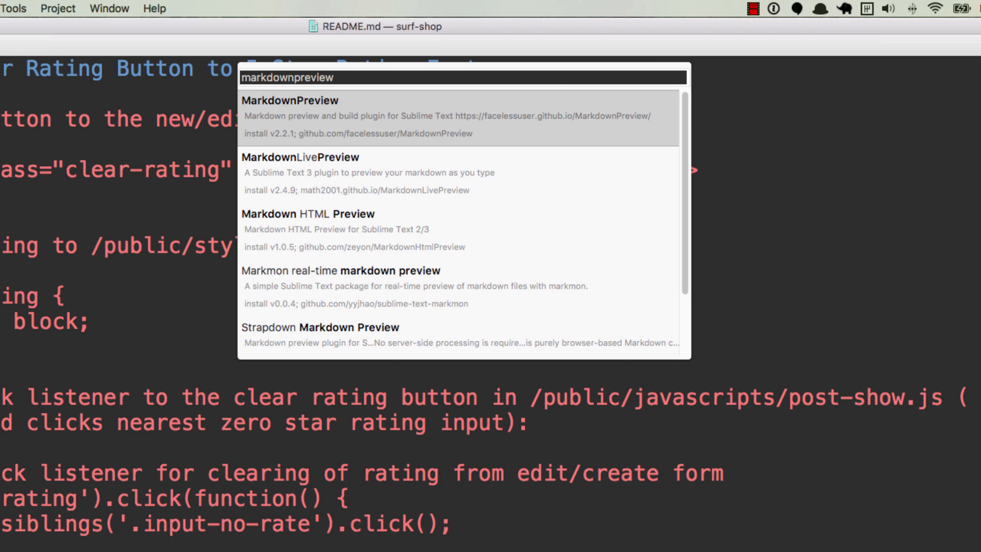
mouse_move(320, 116)
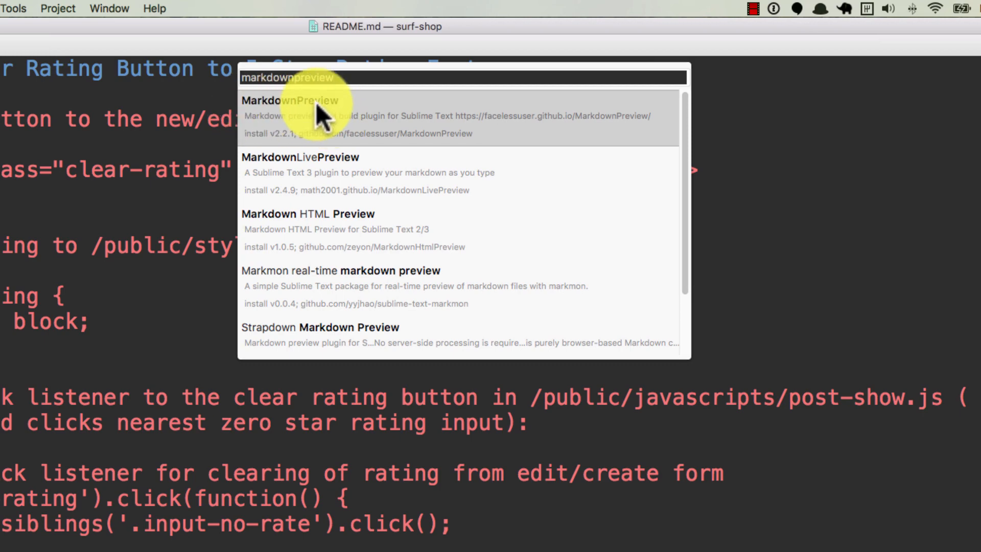
click(286, 117)
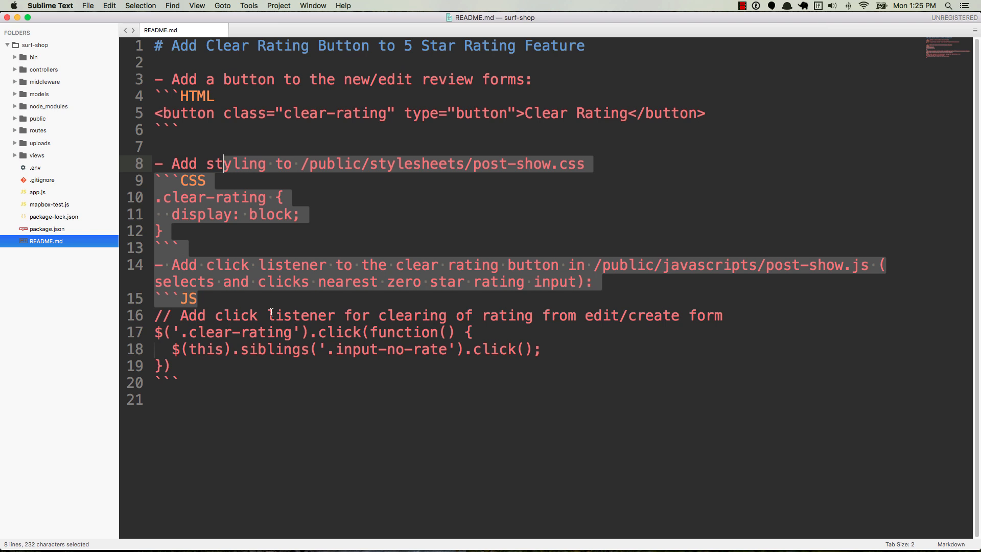
Filter the Command Palette with 'markdownpre' to show Markdown Preview: Preview in Browser.
click(250, 382)
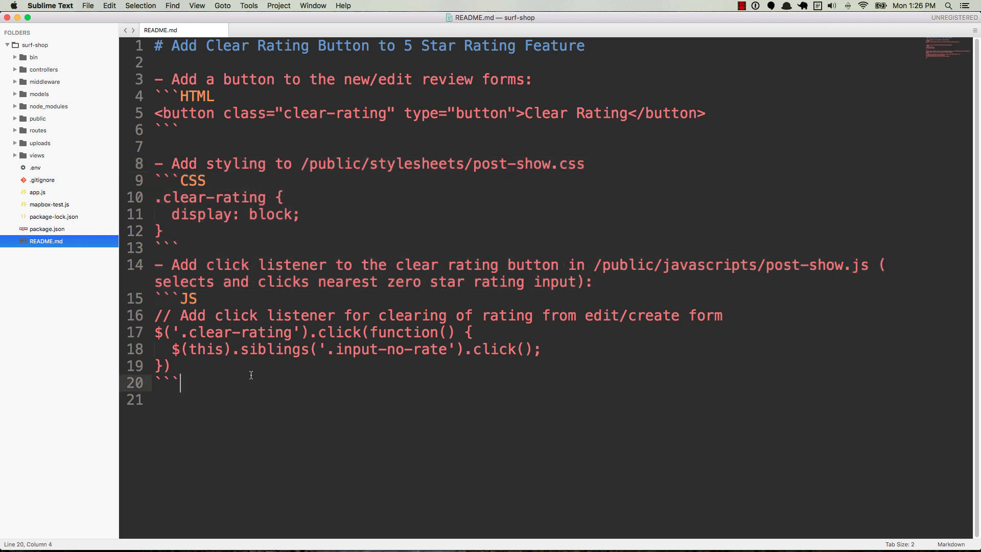
mouse_move(237, 375)
text(install)
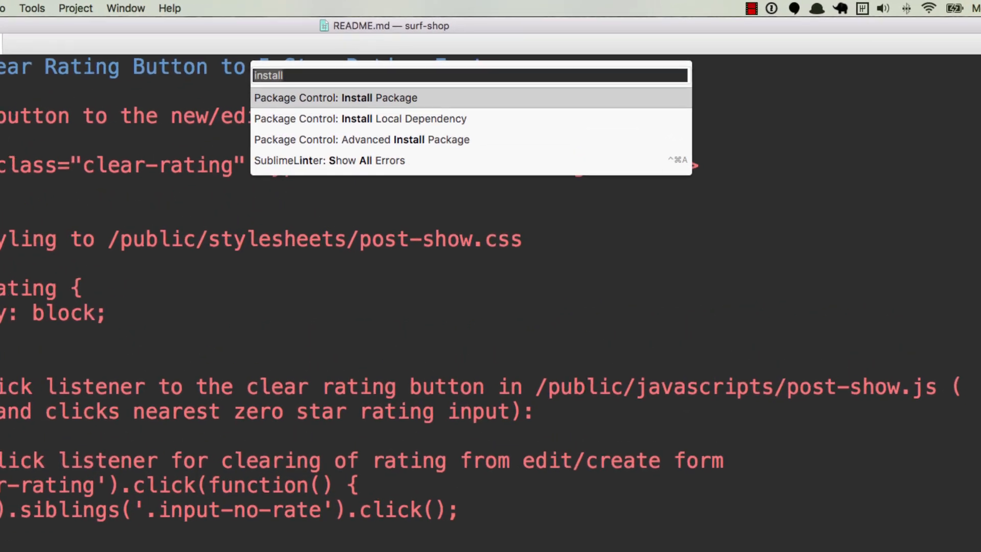
text(markdownpr)
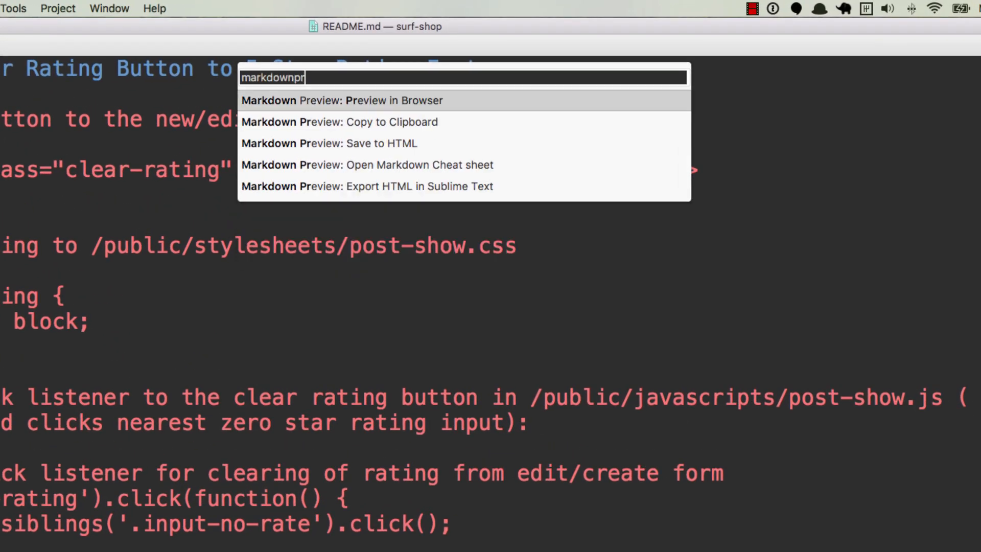
text(e)
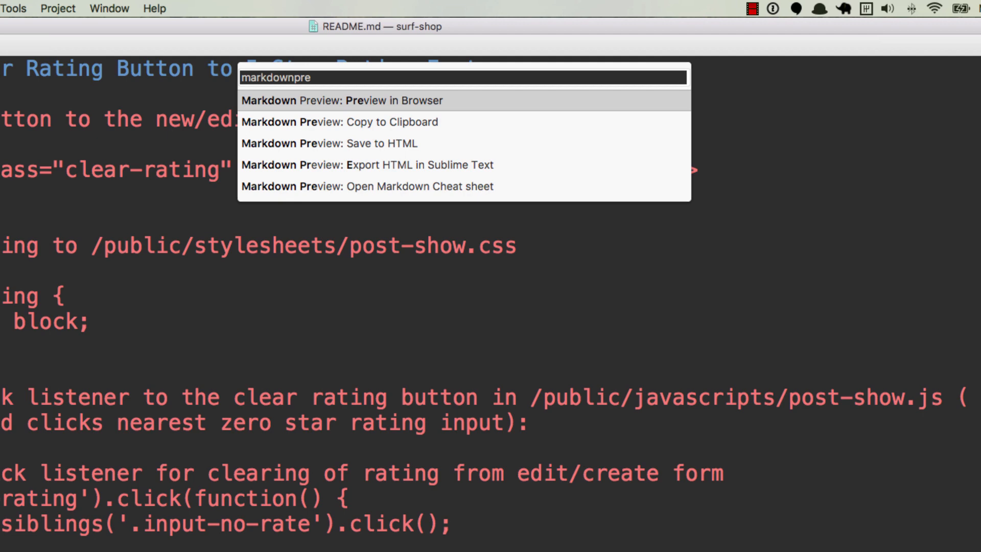
mouse_move(347, 112)
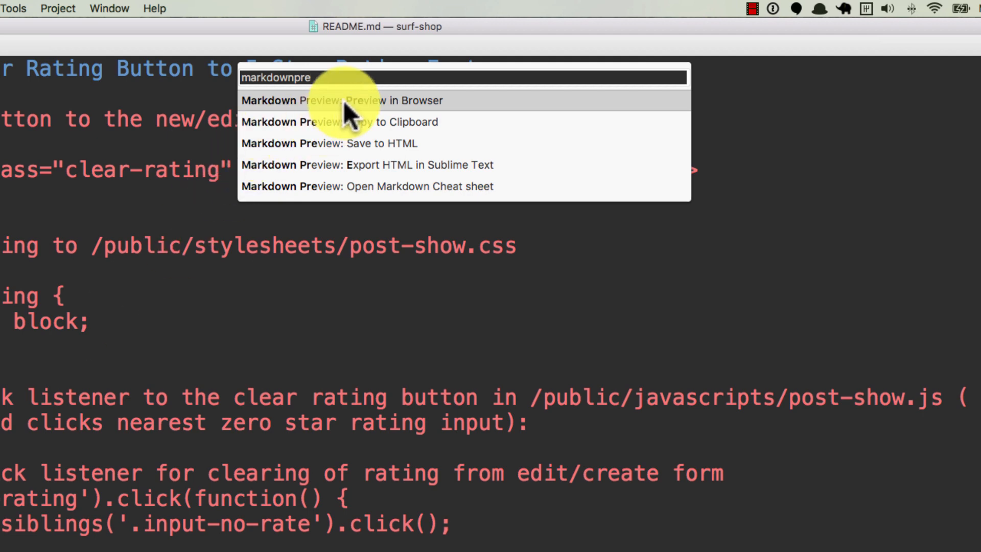
mouse_move(344, 108)
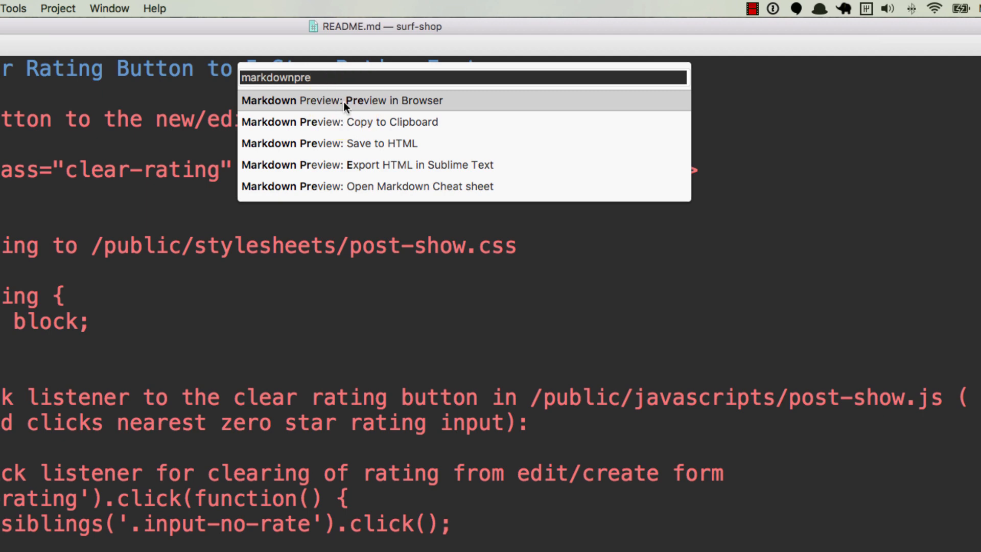